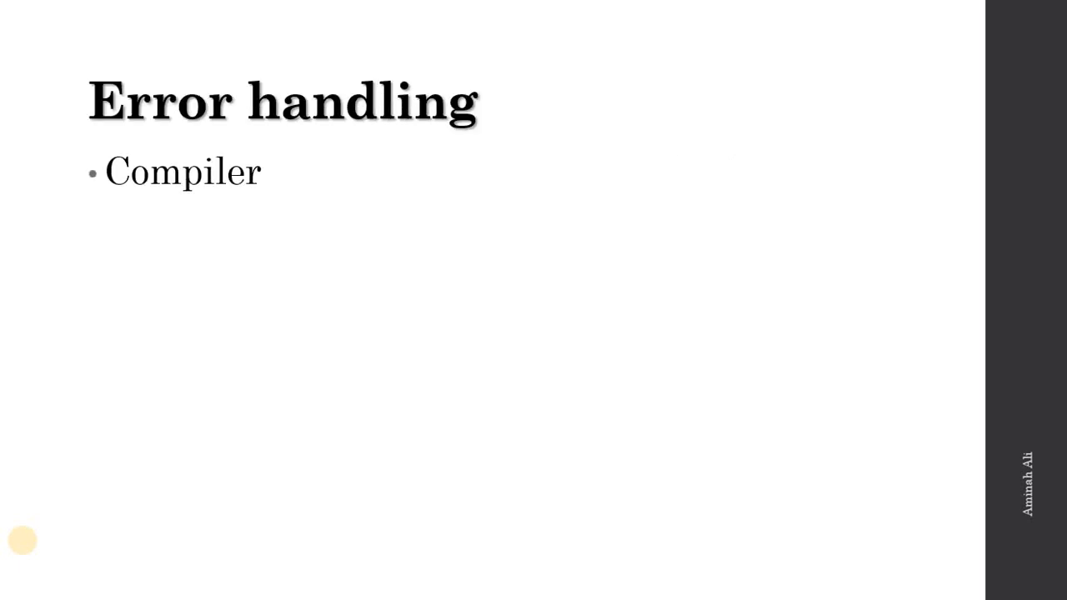
{"action": "type", "text": "construction would hav"}
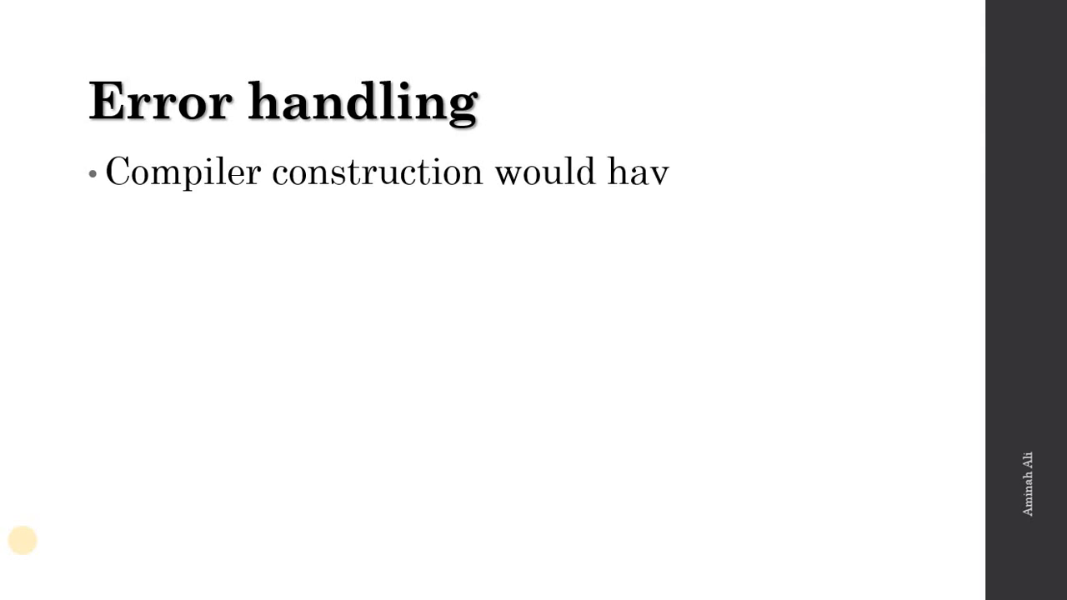